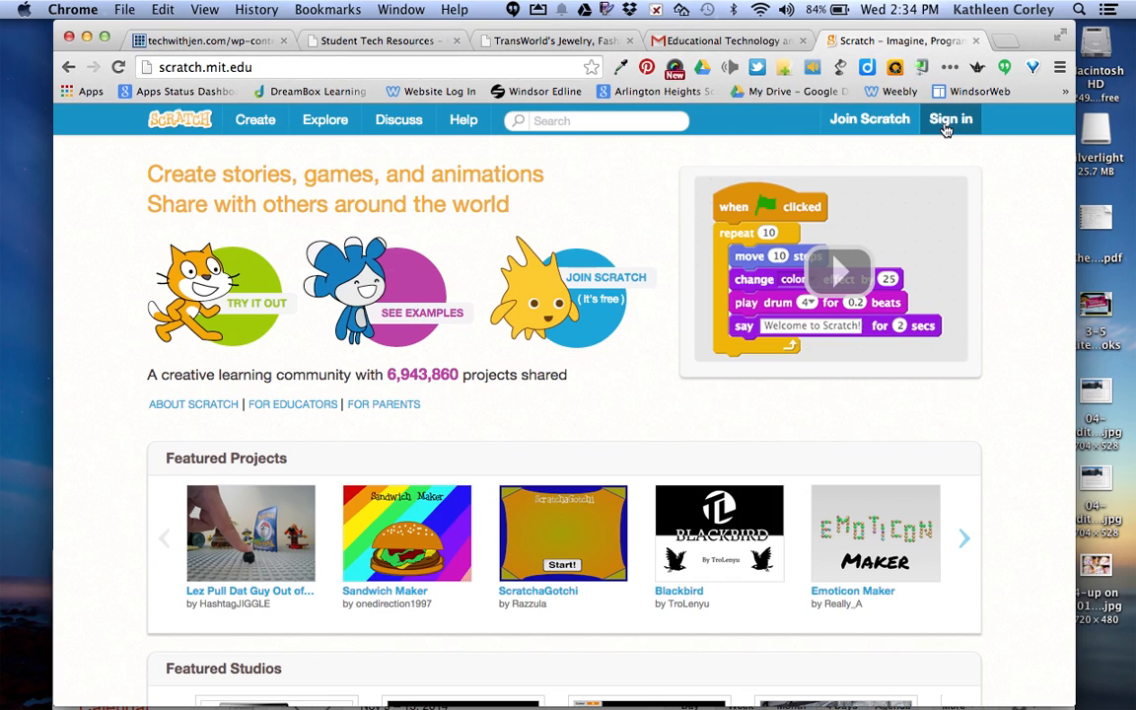
mouse_move(865, 119)
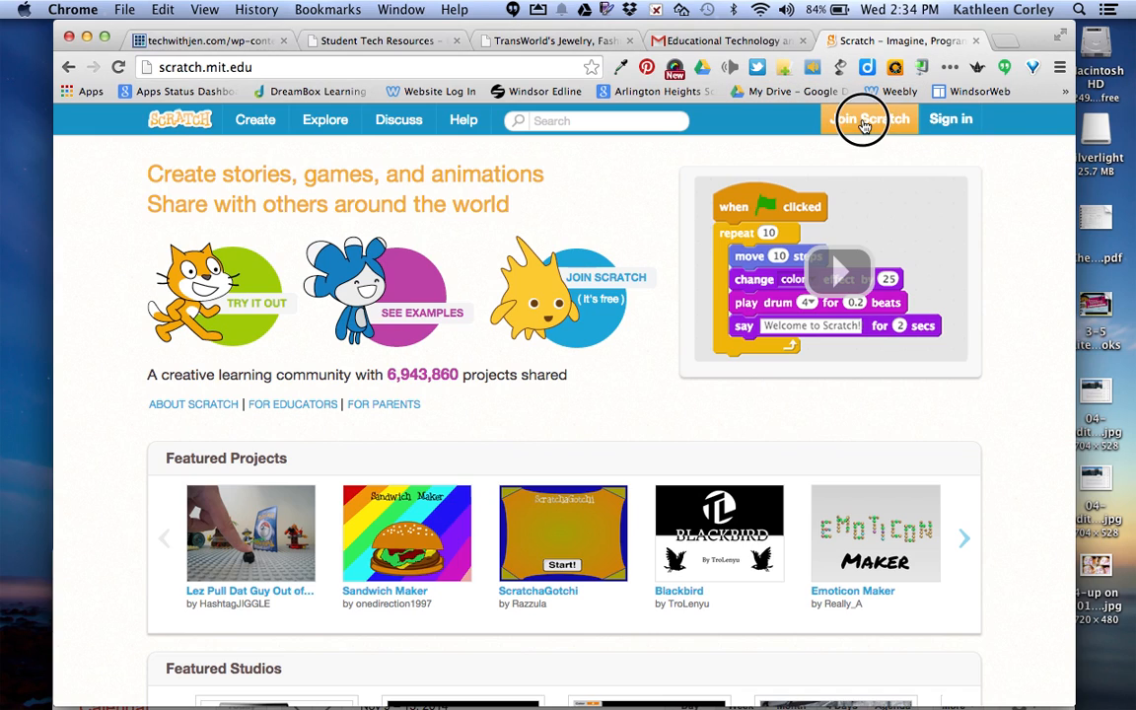
Step: Start joining Scratch from the top navigation bar
left_click(869, 119)
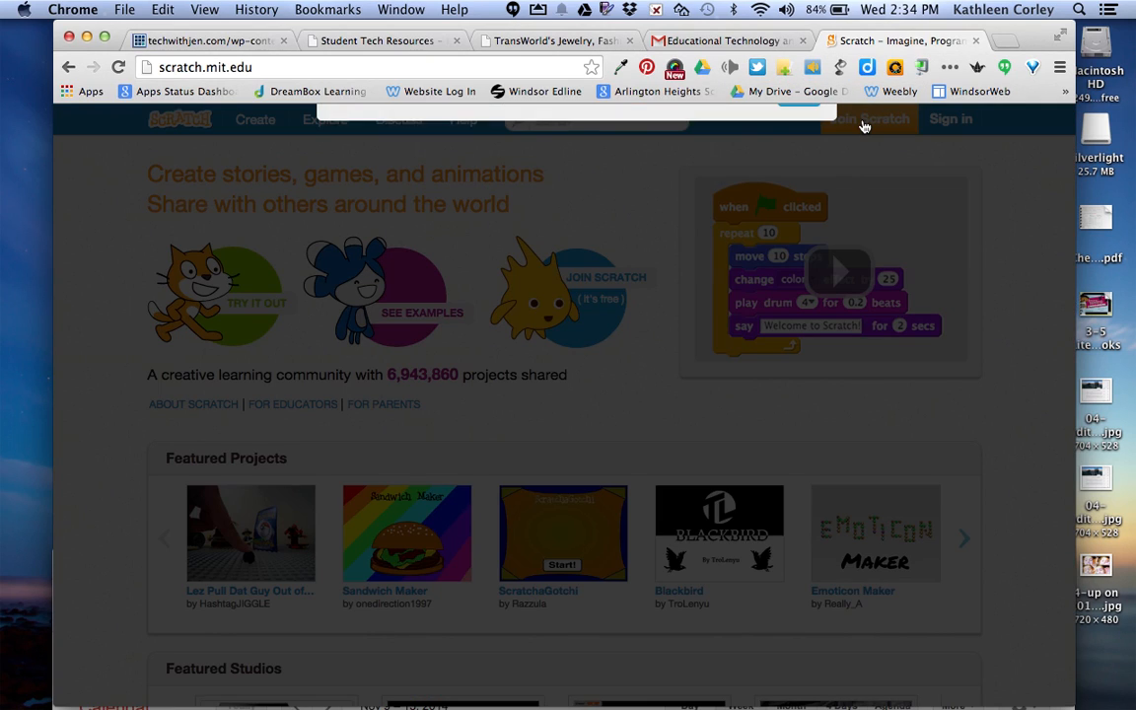
left_click(869, 118)
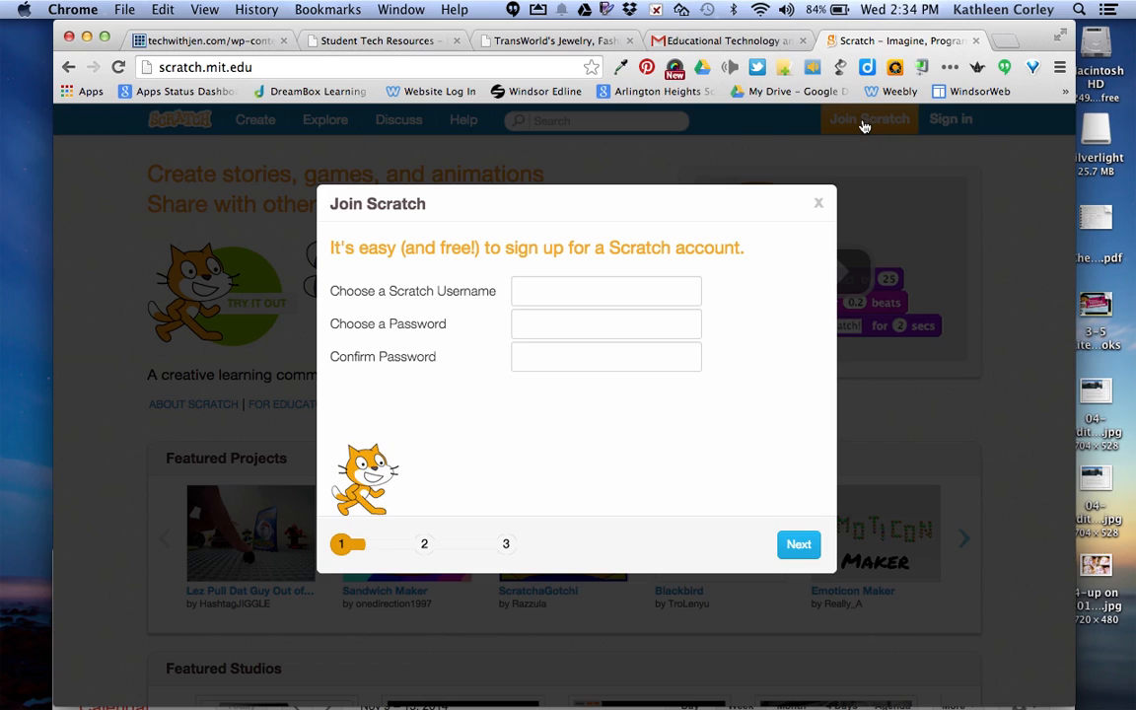
mouse_move(789, 125)
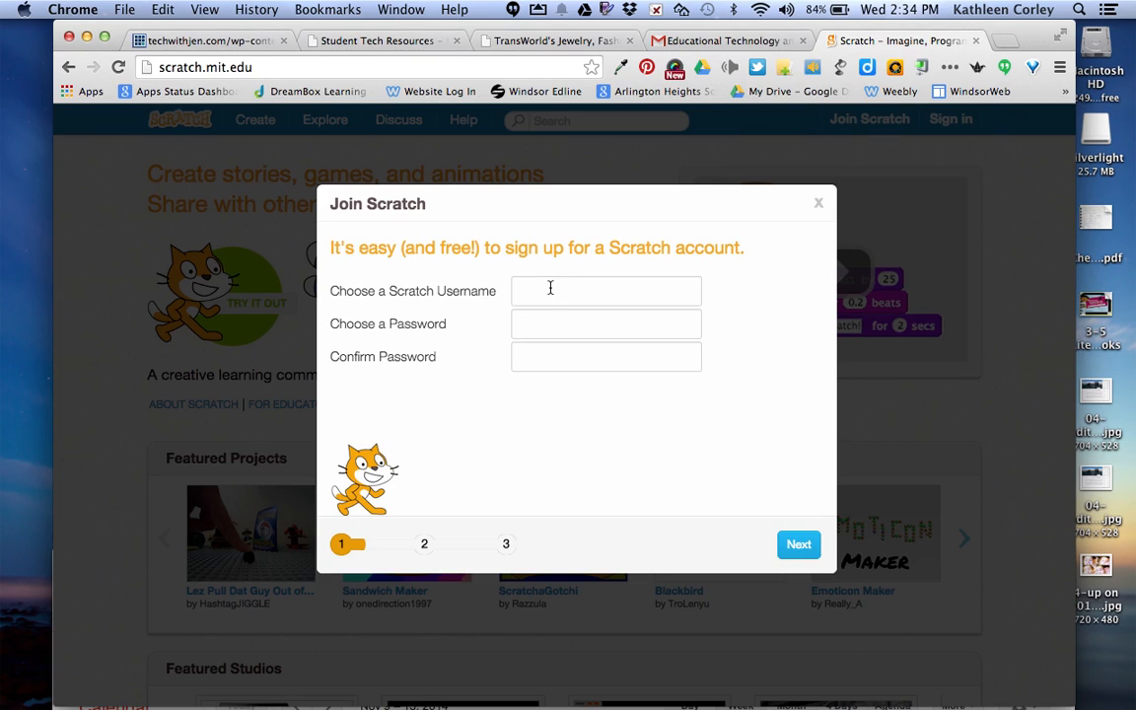
left_click(605, 290)
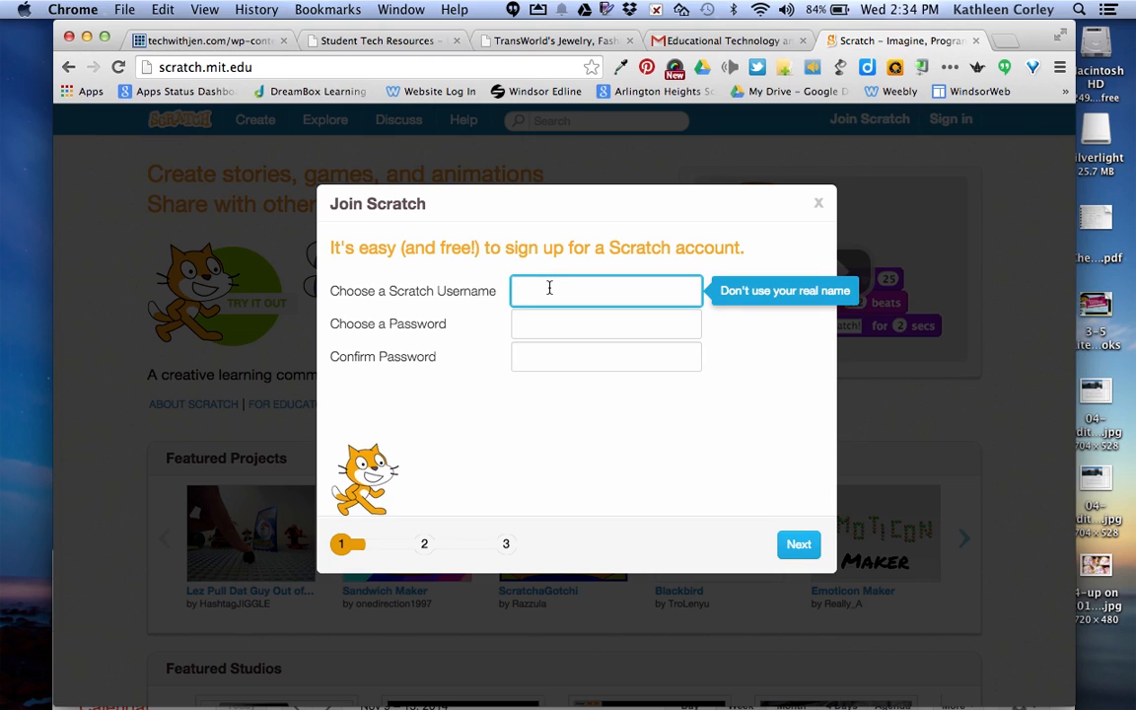
type("d25ra")
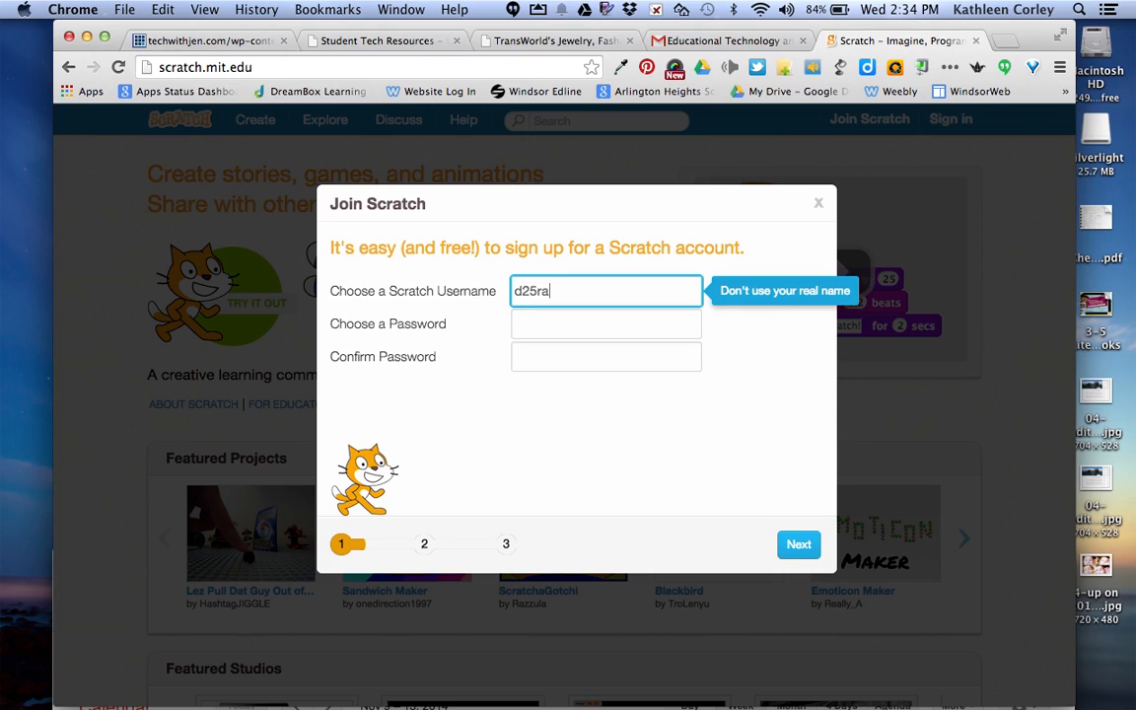
type("chel443")
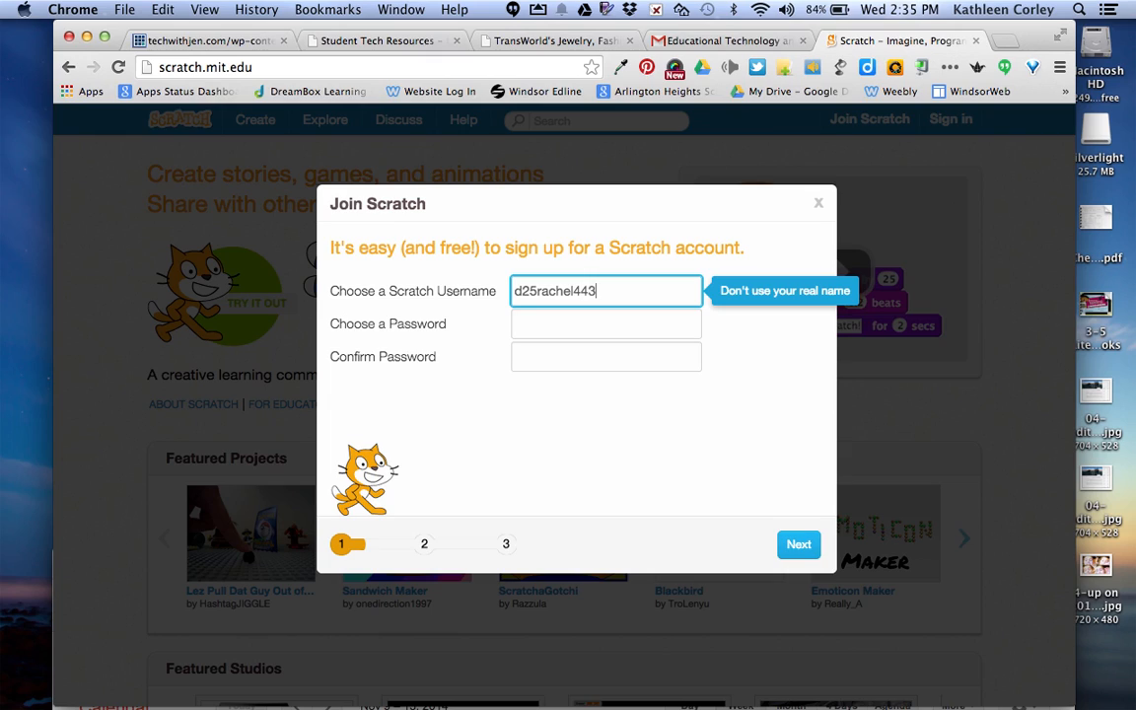
type("0")
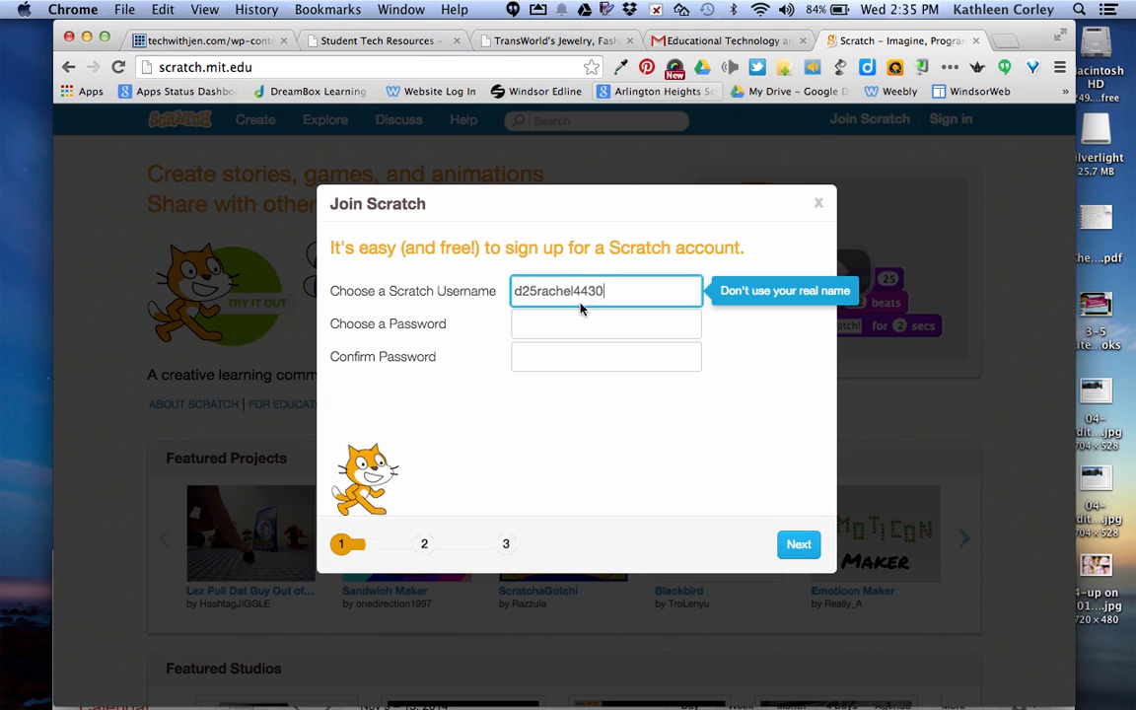
Step: Enter the password and retype it in the confirmation field
left_click(606, 323)
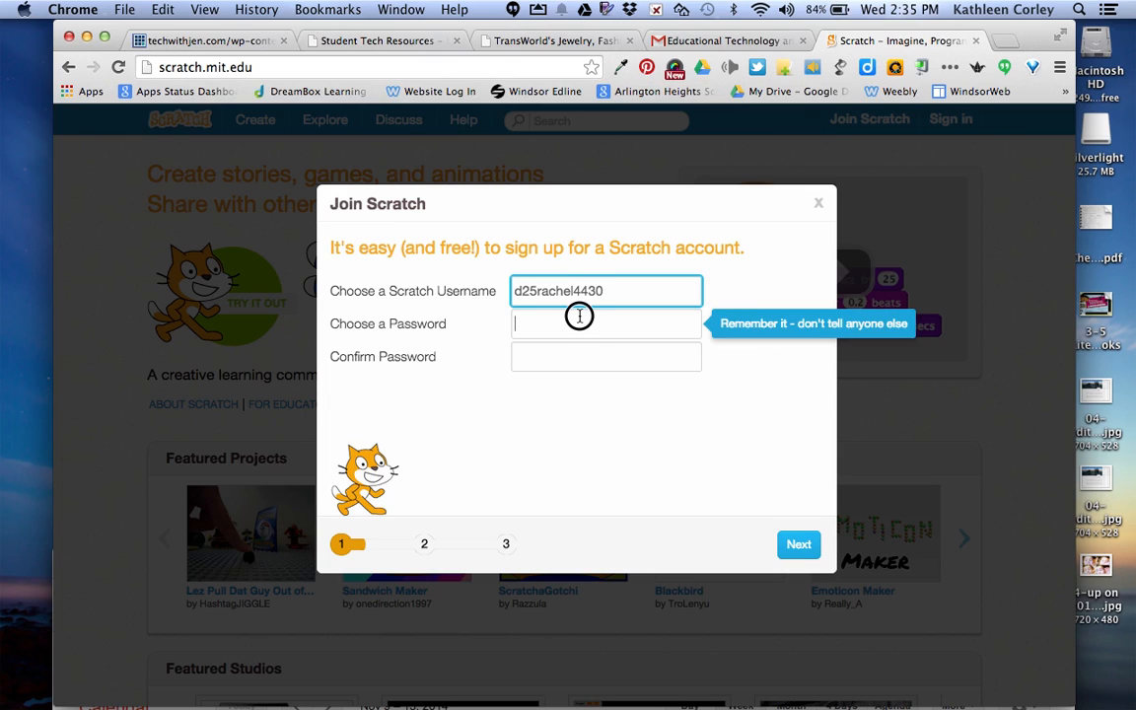
left_click(580, 323)
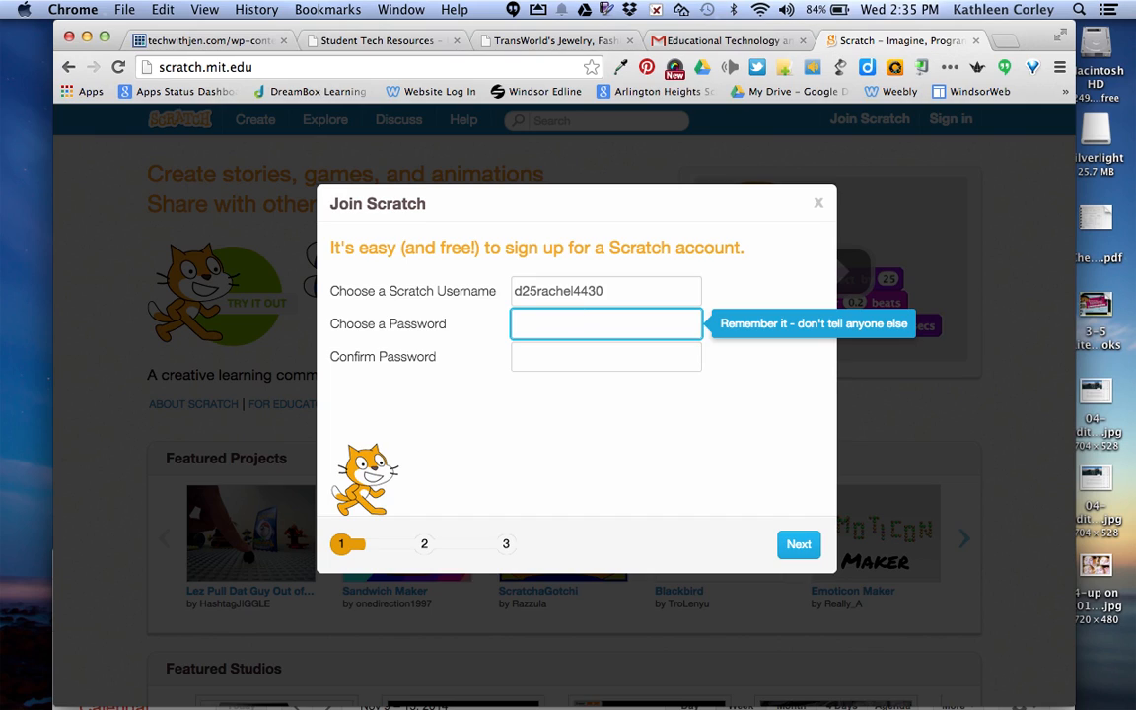
type("•••••")
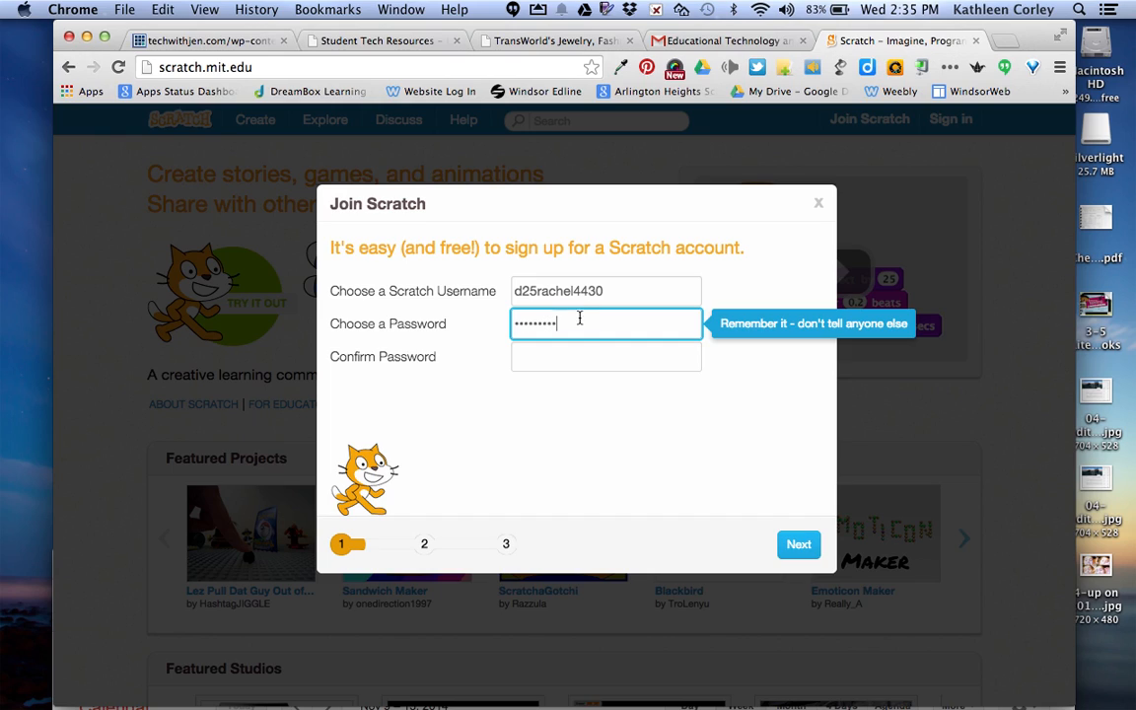
left_click(606, 356)
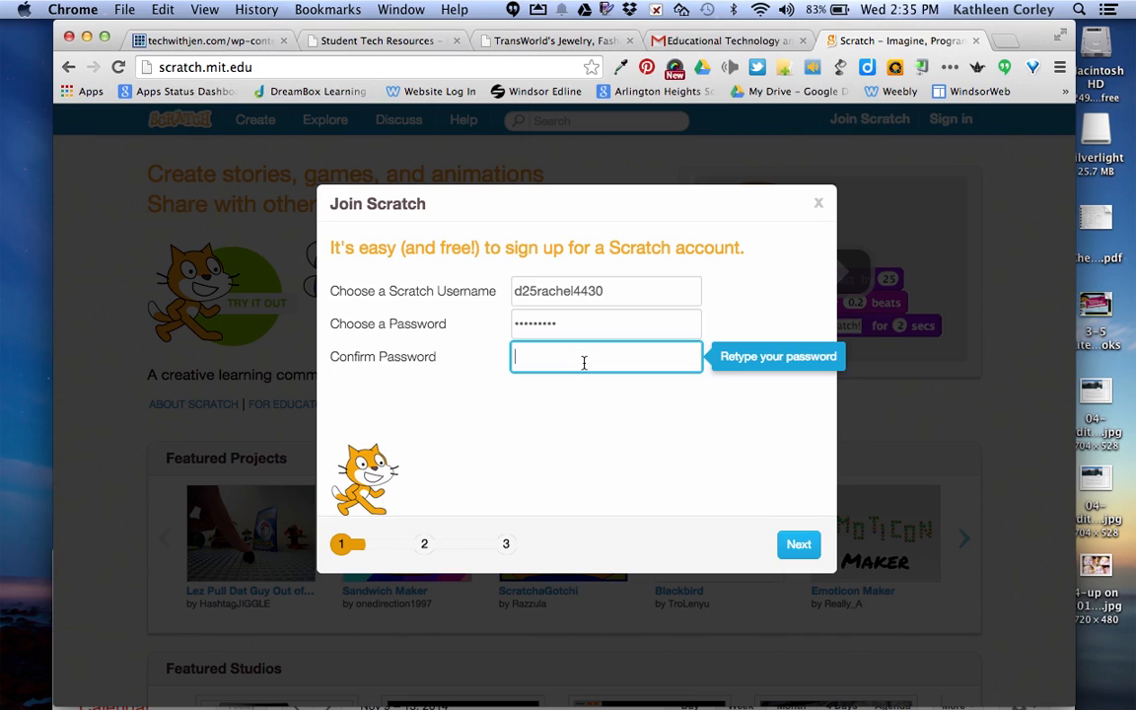
type("••••")
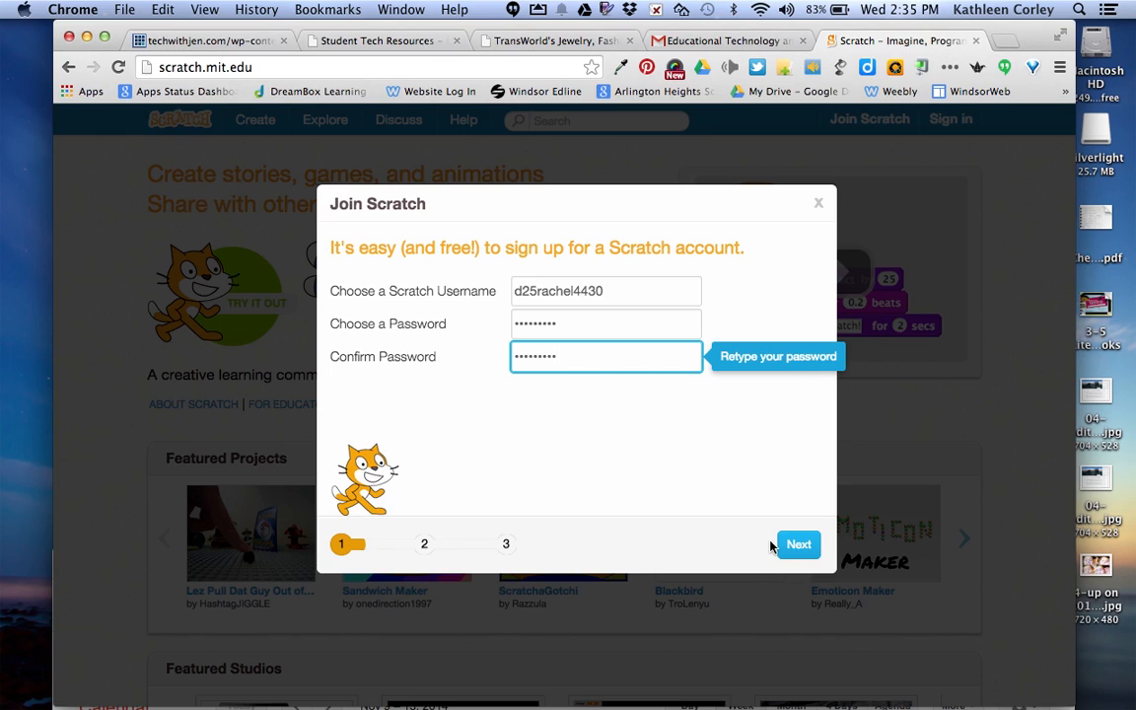
Step: Continue to step two and set birth date March 2004 and gender Female
left_click(798, 544)
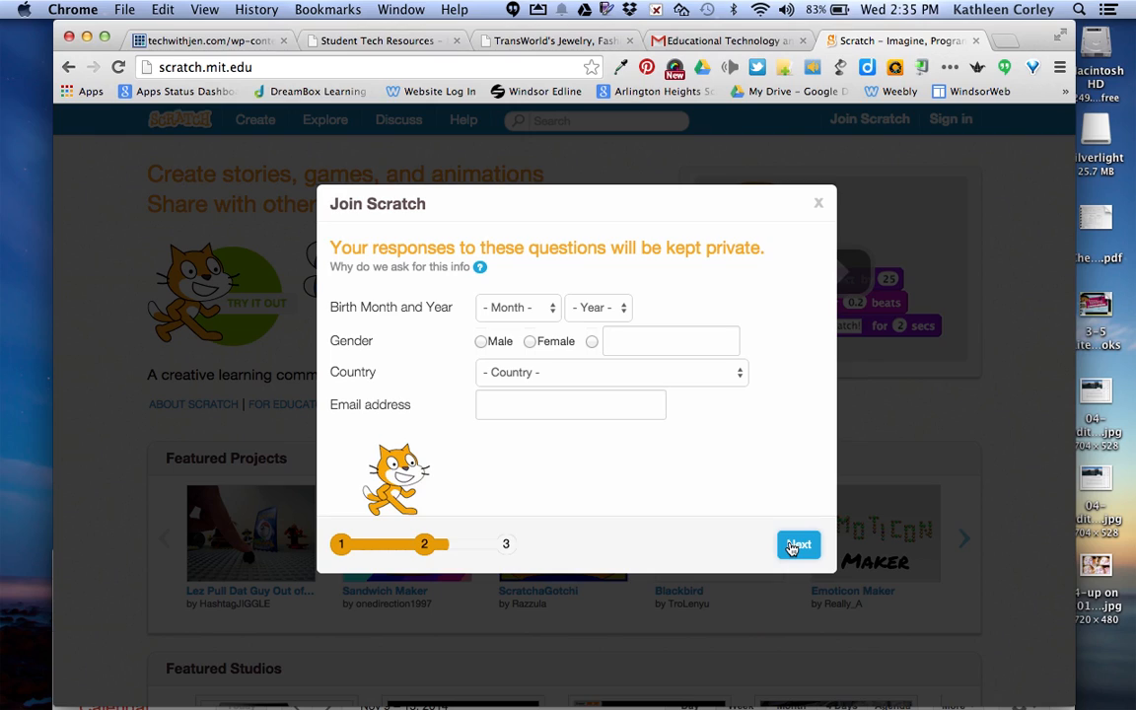
mouse_move(593, 487)
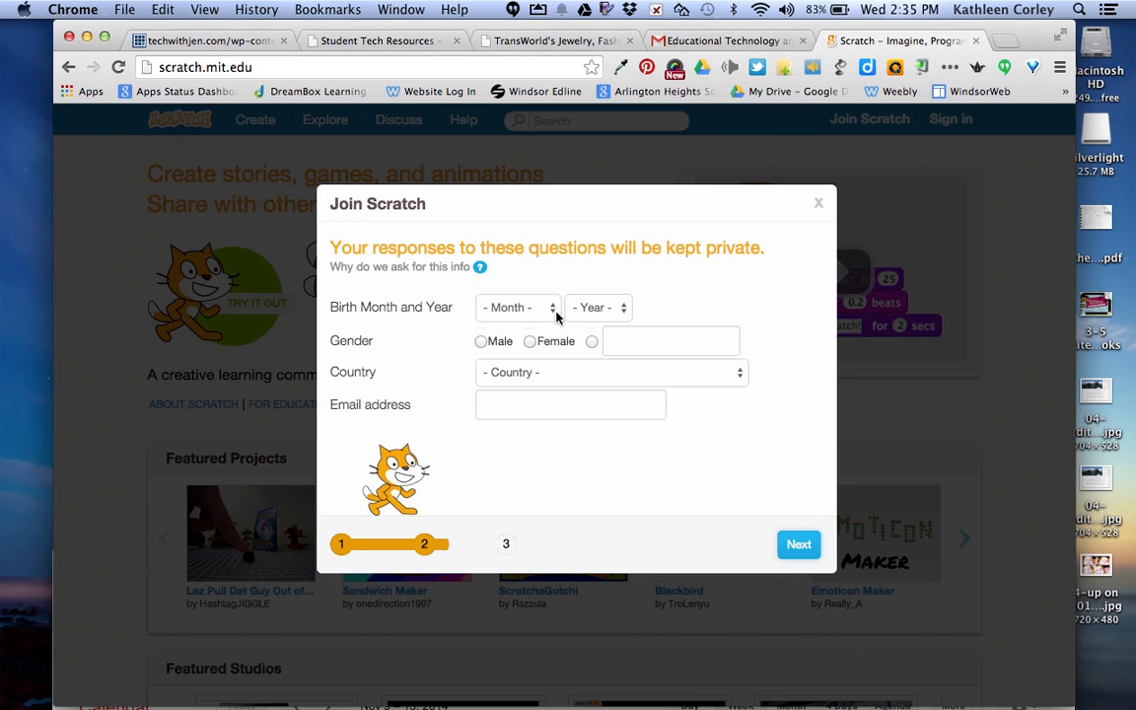
left_click(516, 307)
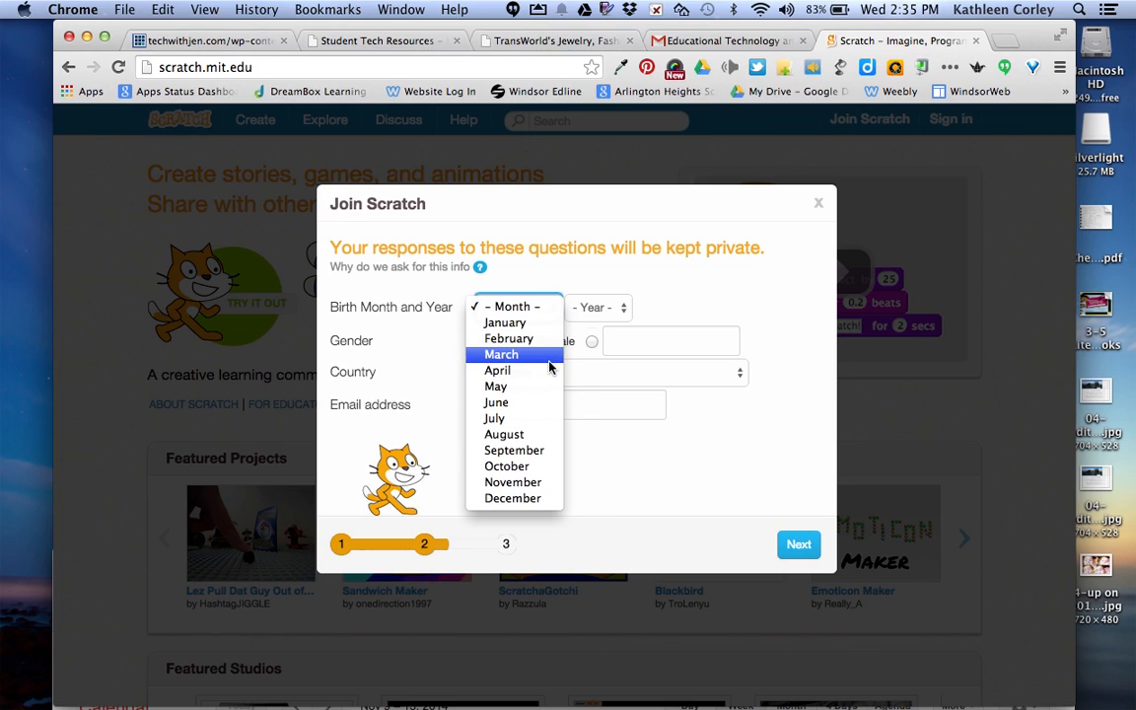
left_click(501, 354)
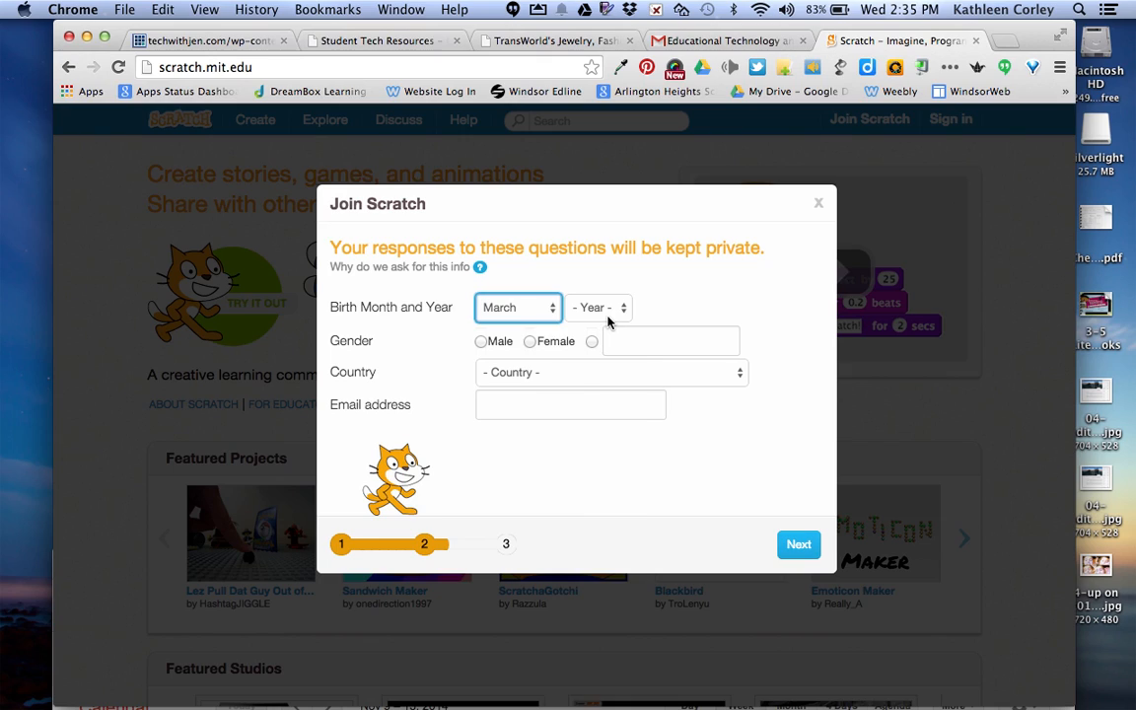
left_click(598, 306)
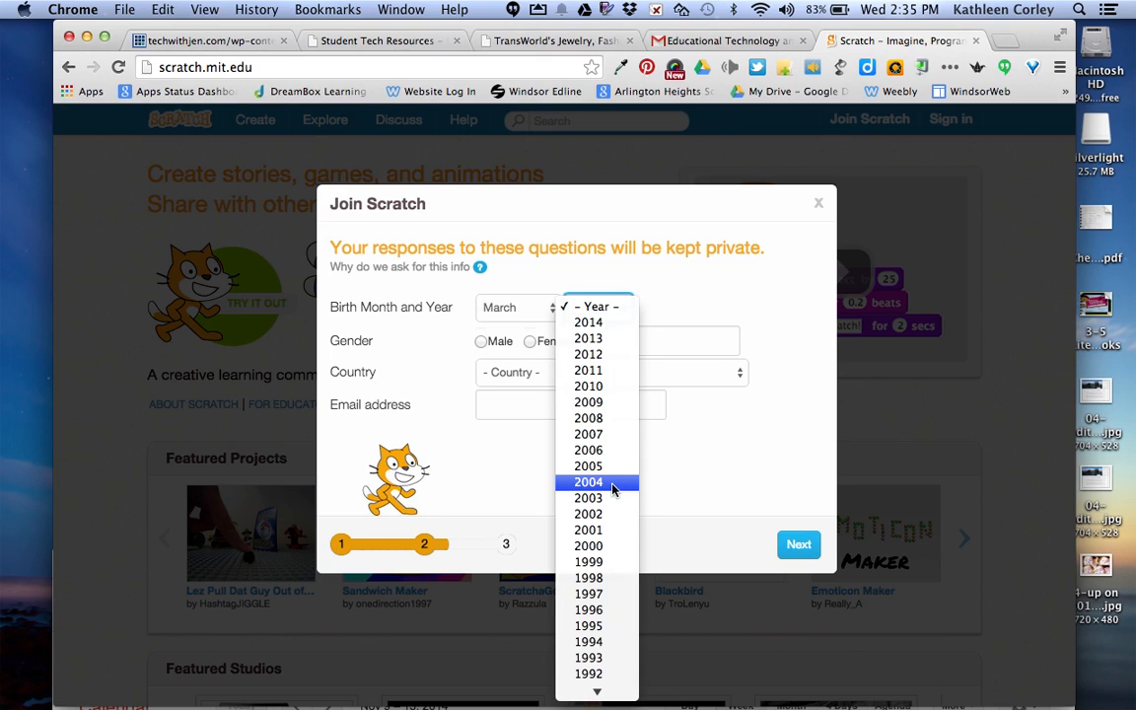
left_click(588, 483)
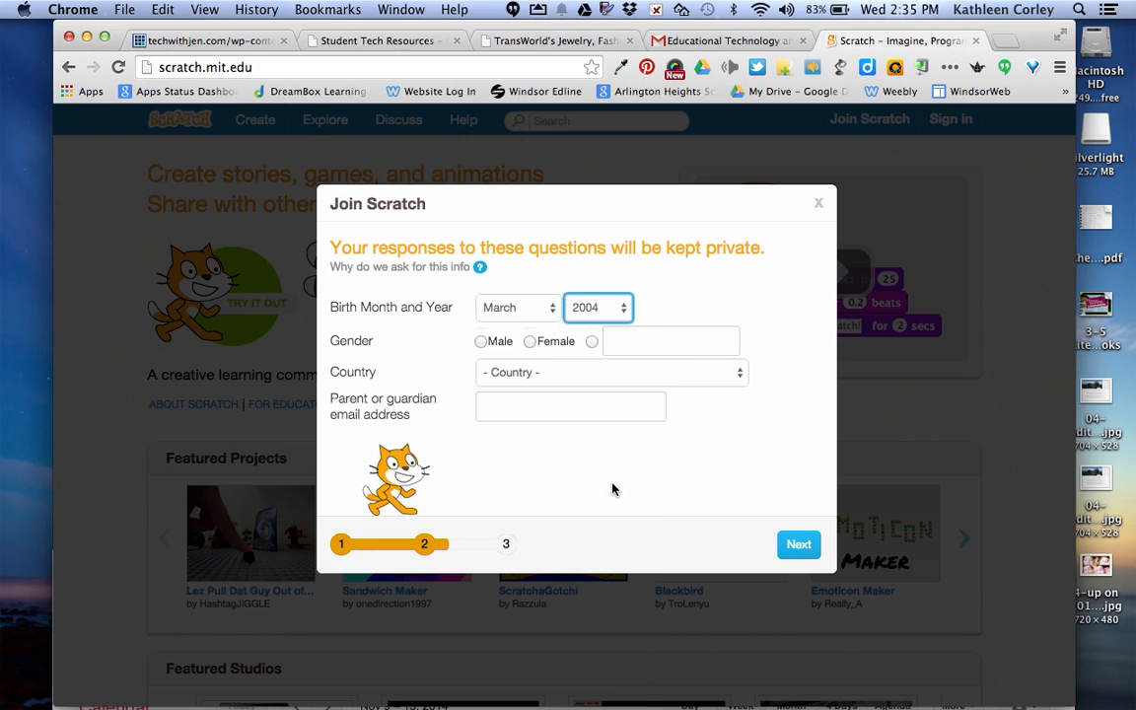
mouse_move(532, 348)
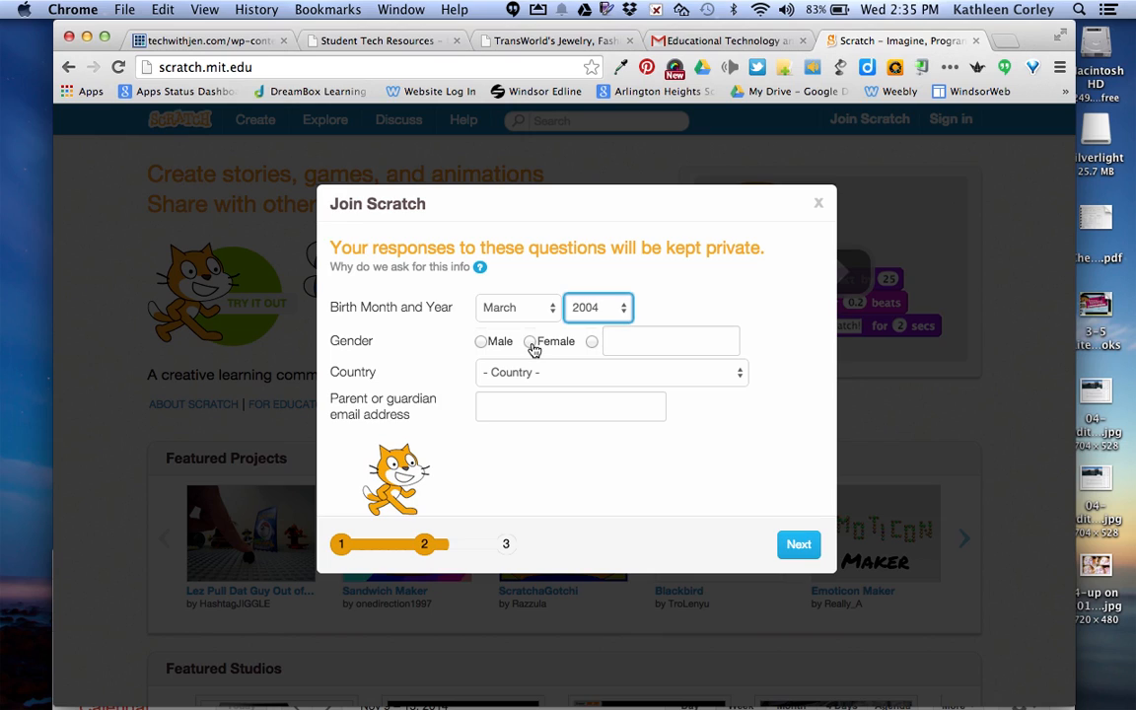
left_click(529, 341)
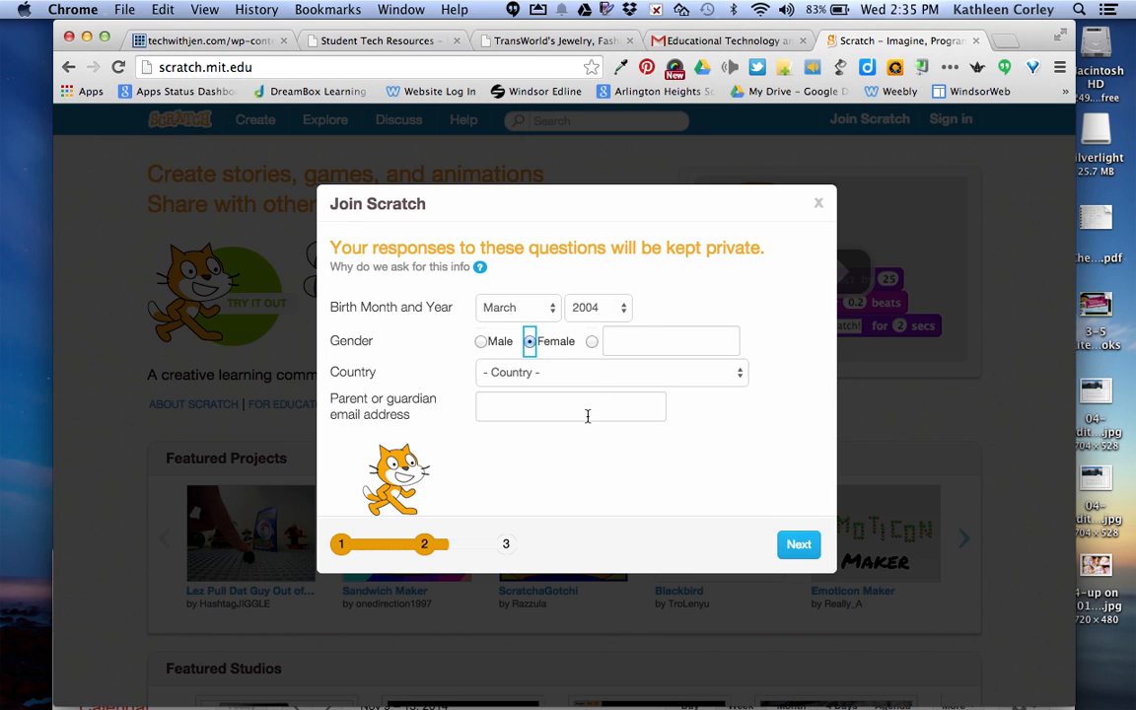
left_click(609, 371)
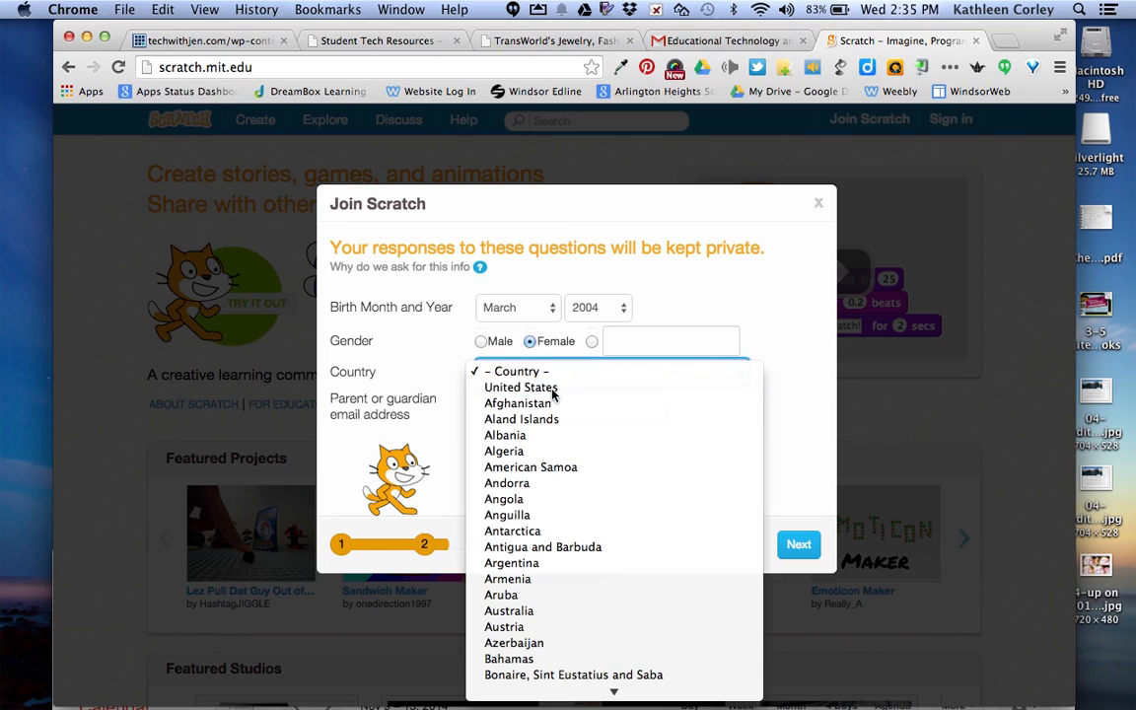
left_click(520, 387)
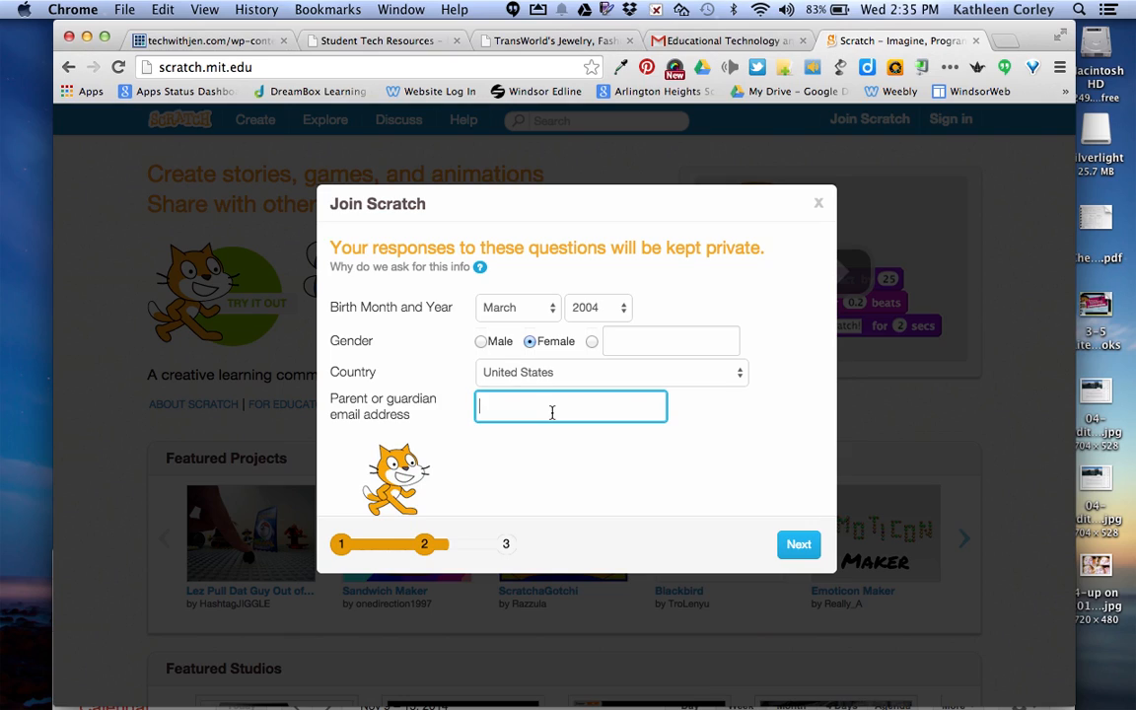
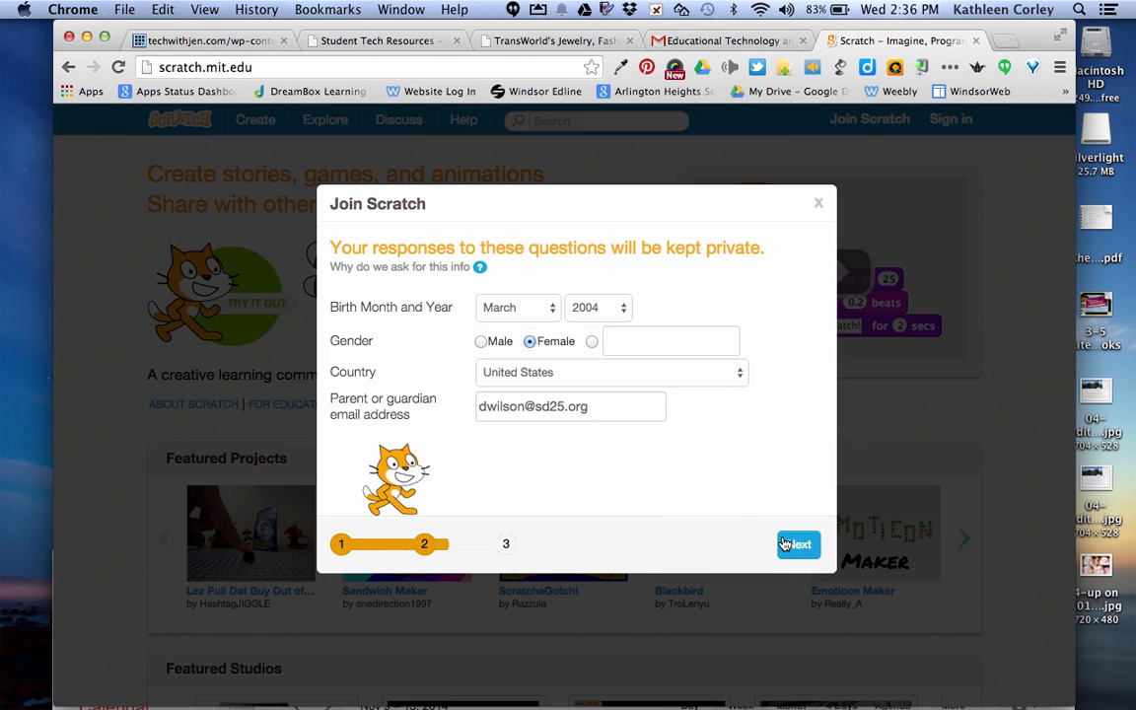
Step: Finish joining to create the account and dismiss the welcome dialog
left_click(797, 543)
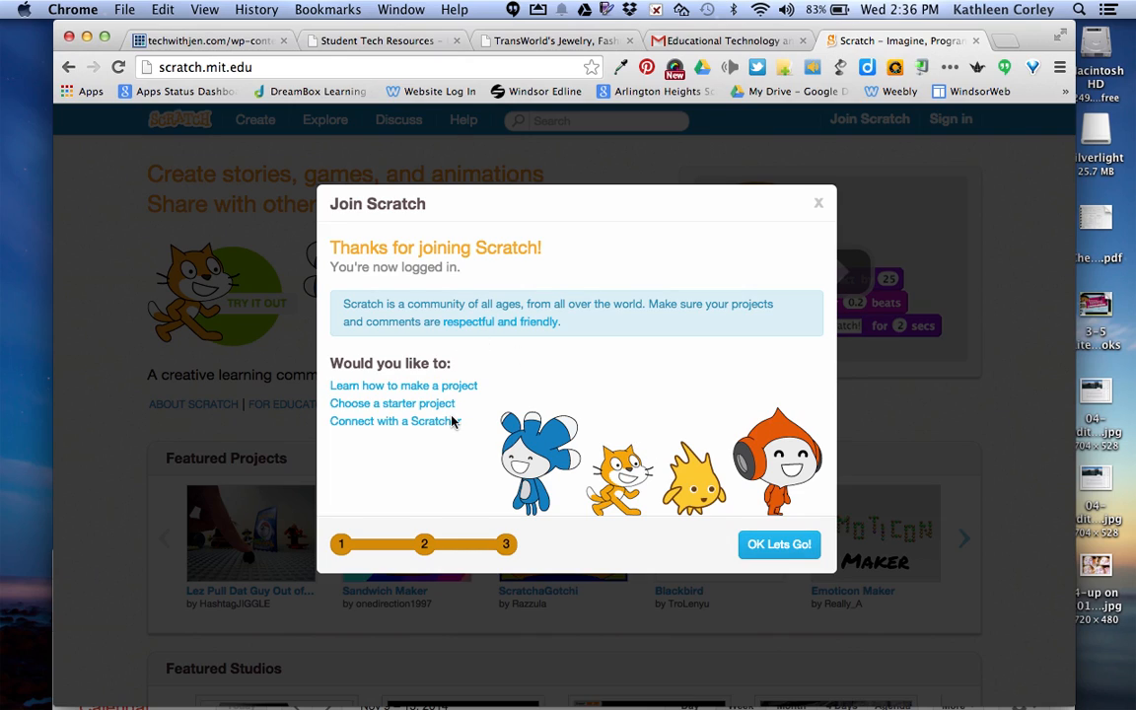
mouse_move(525, 276)
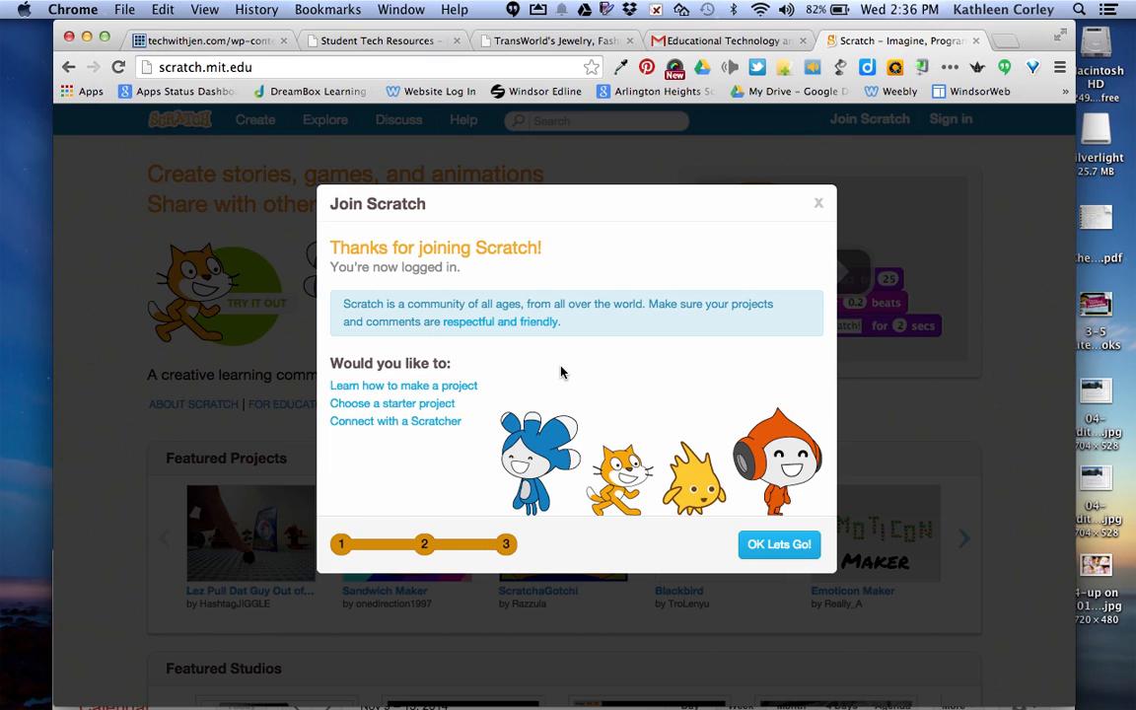
mouse_move(370, 427)
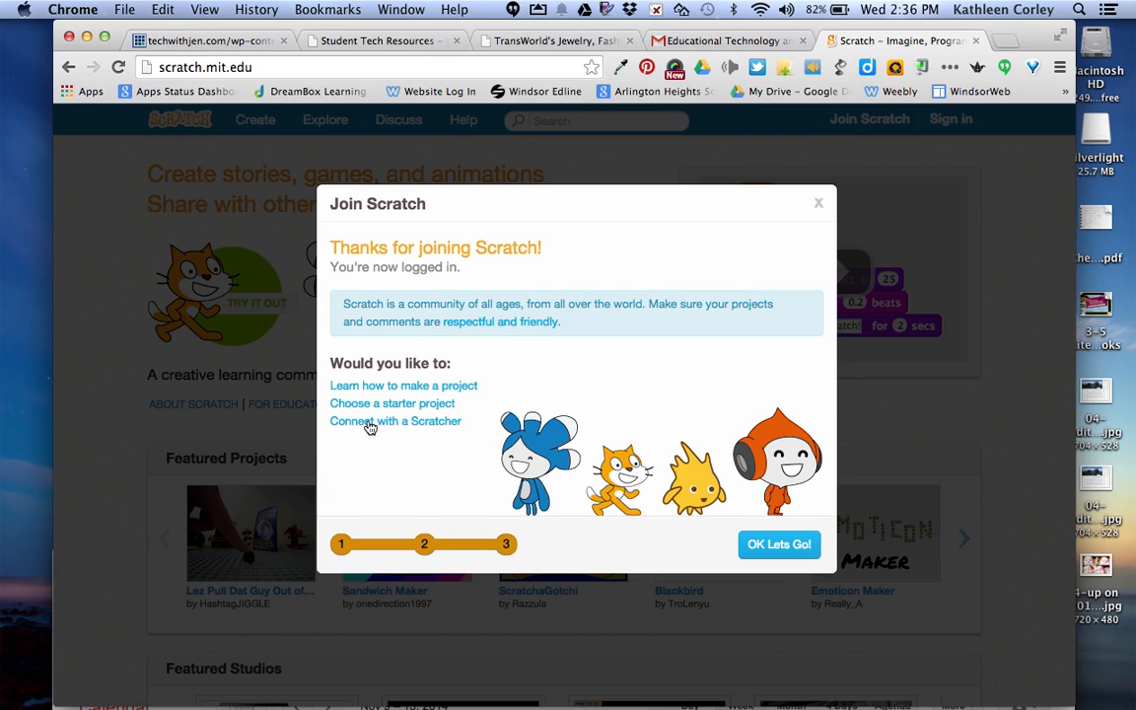
mouse_move(395, 421)
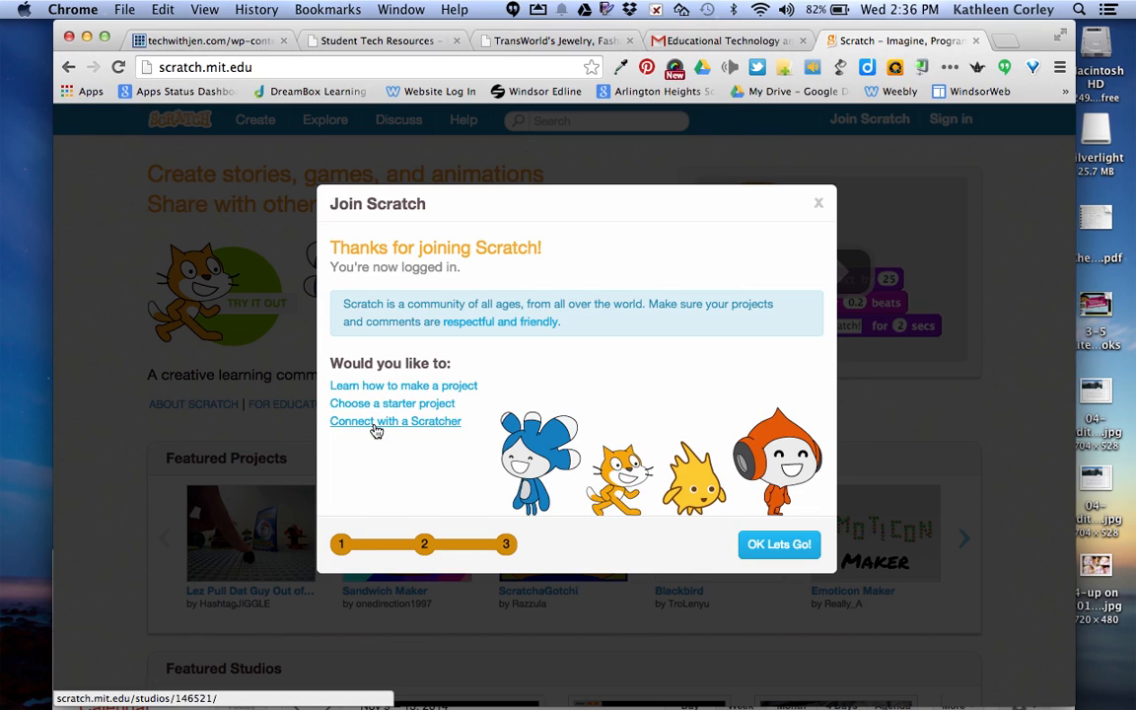
mouse_move(388, 395)
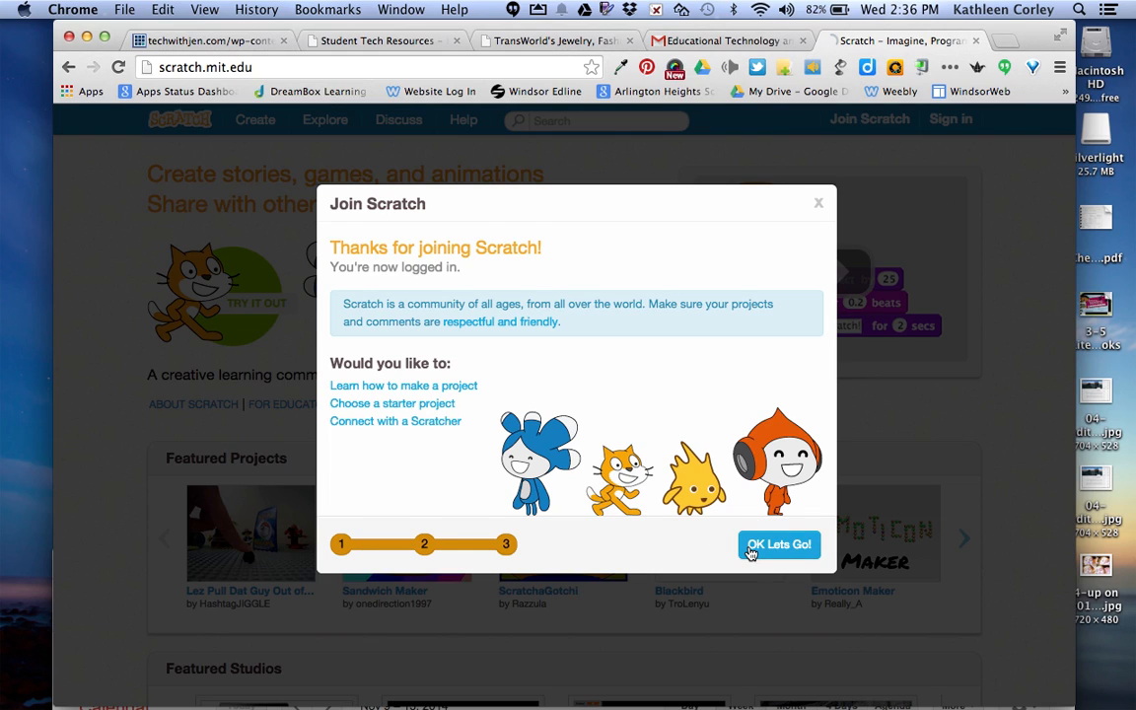
left_click(778, 544)
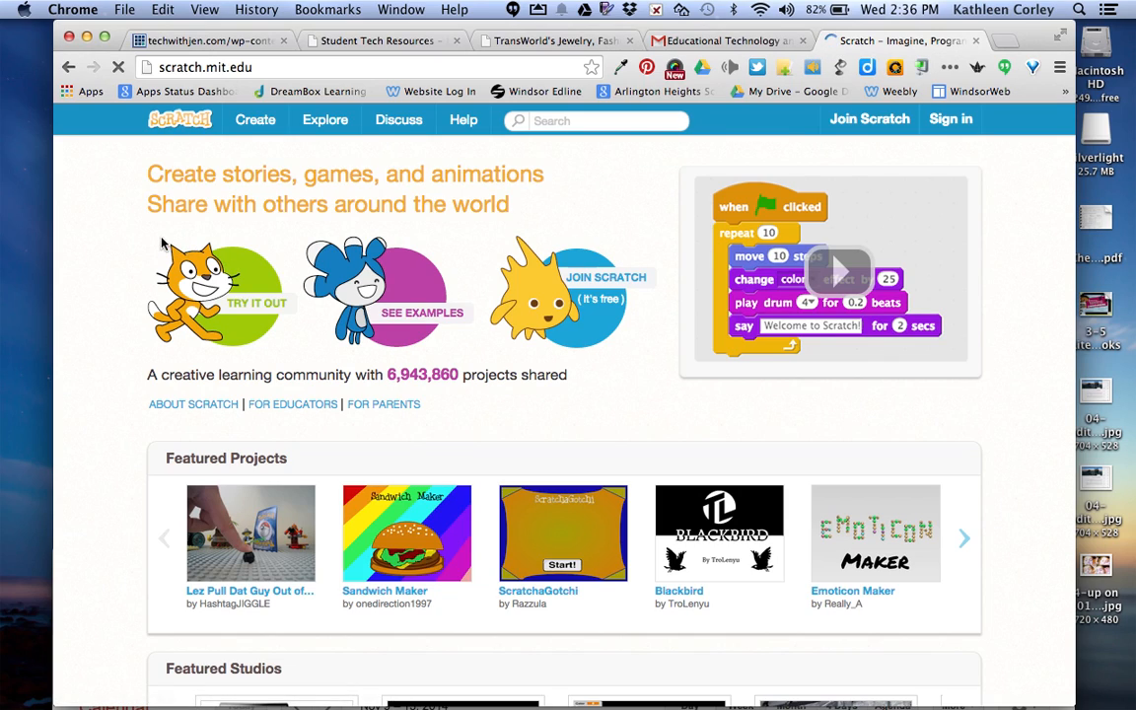
left_click(255, 119)
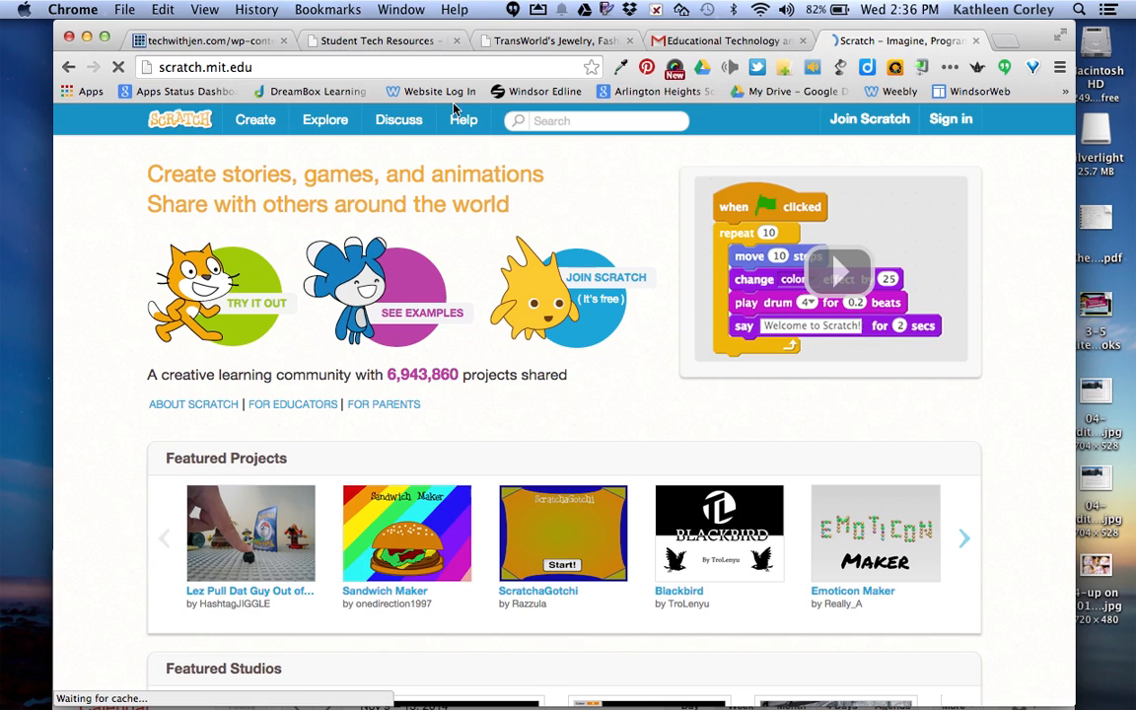
mouse_move(219, 145)
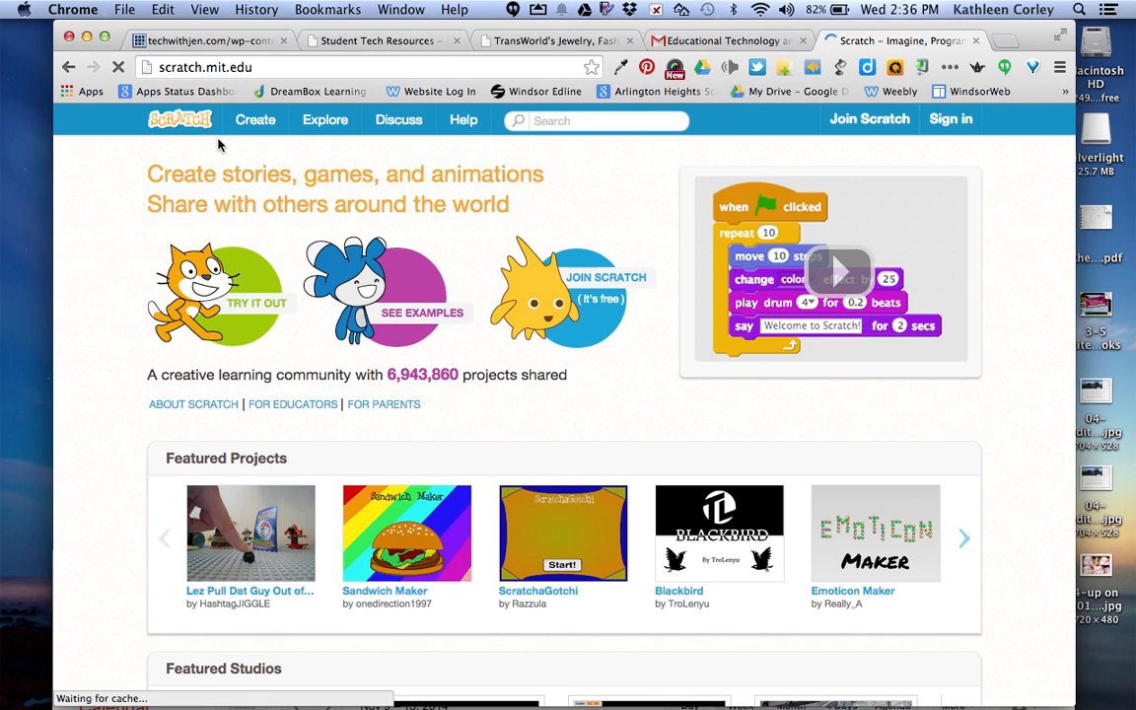
mouse_move(195, 239)
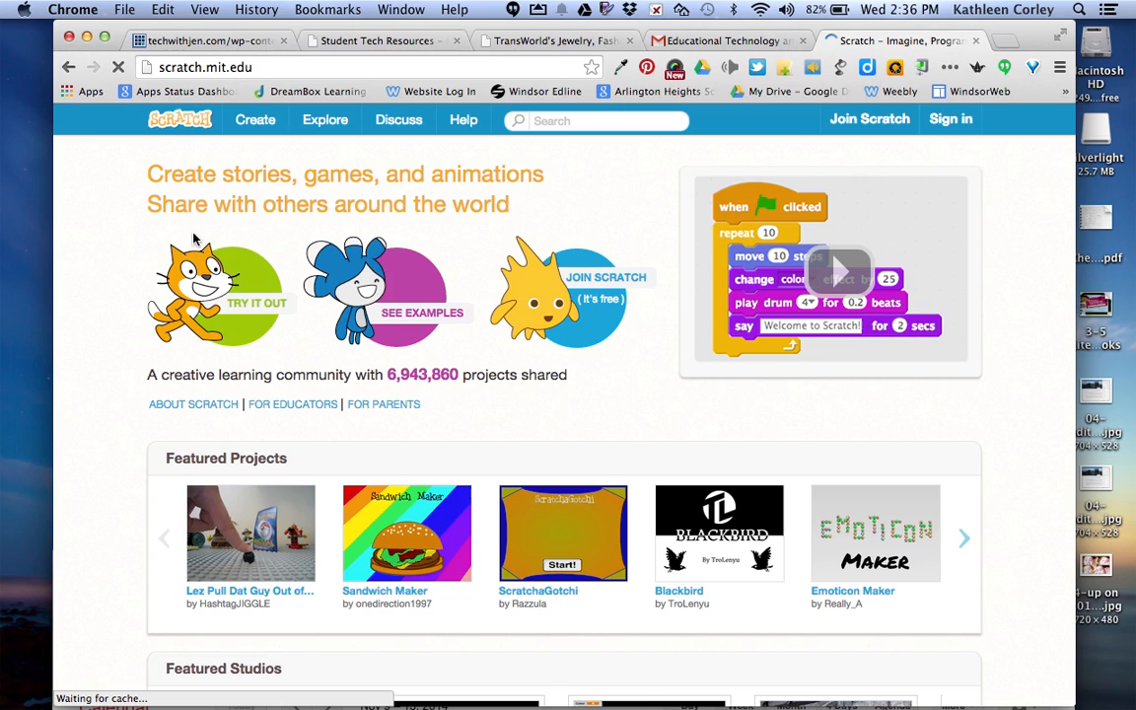
mouse_move(260, 133)
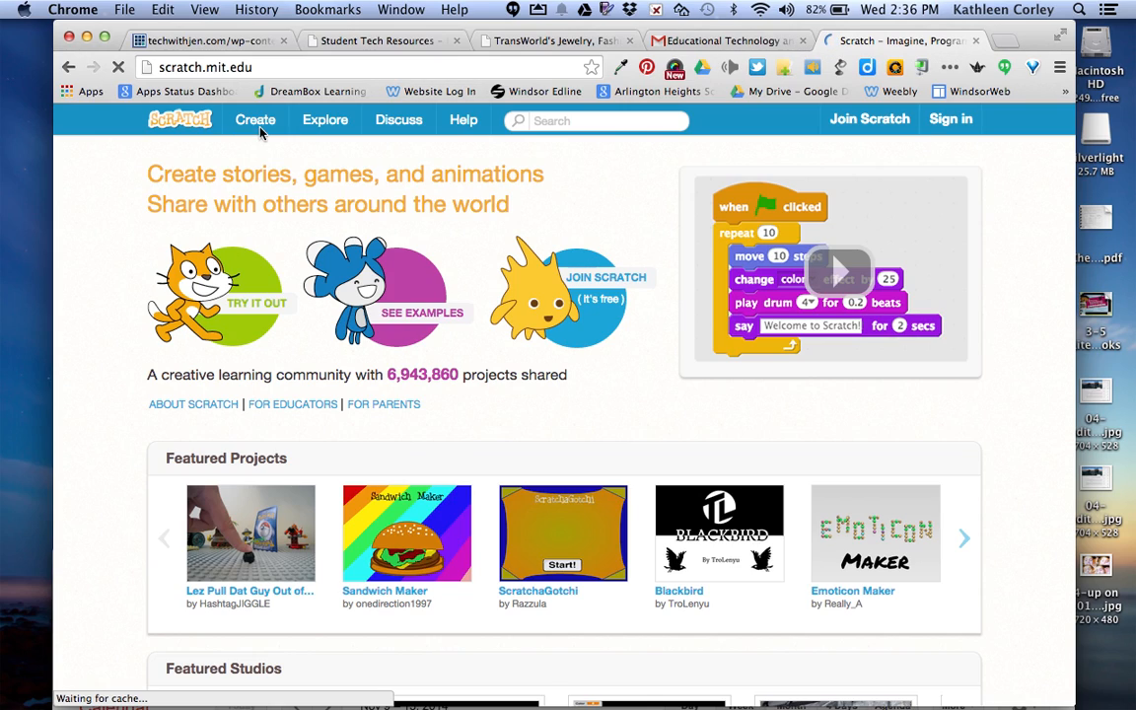
mouse_move(139, 167)
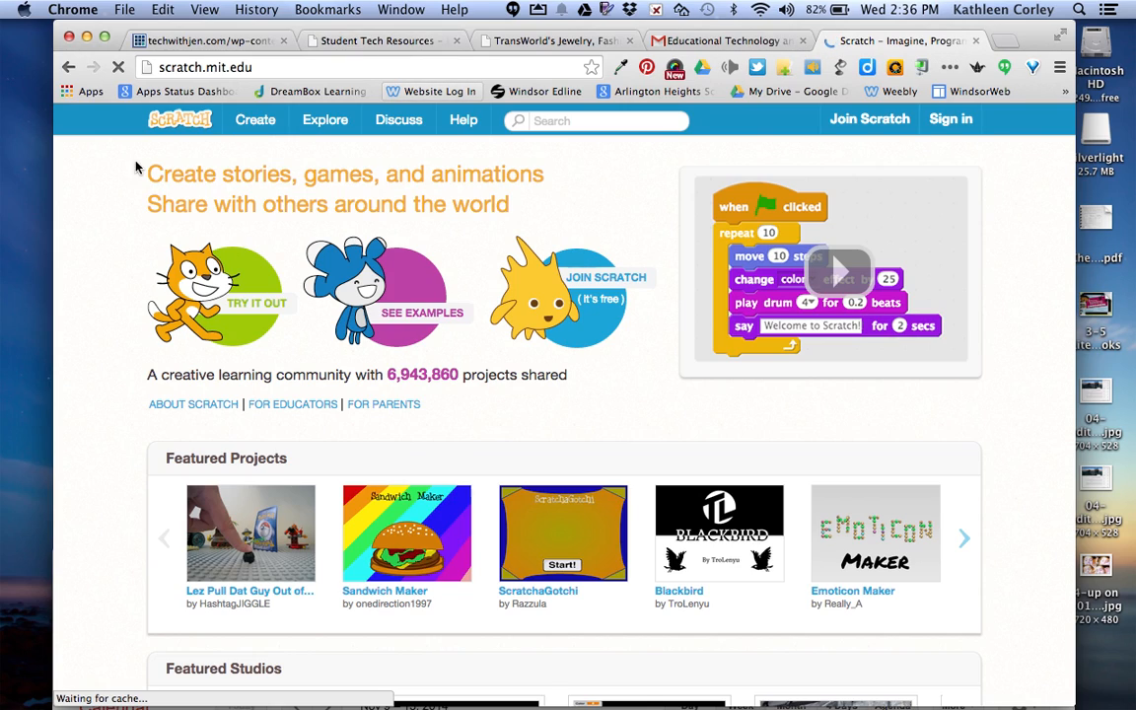